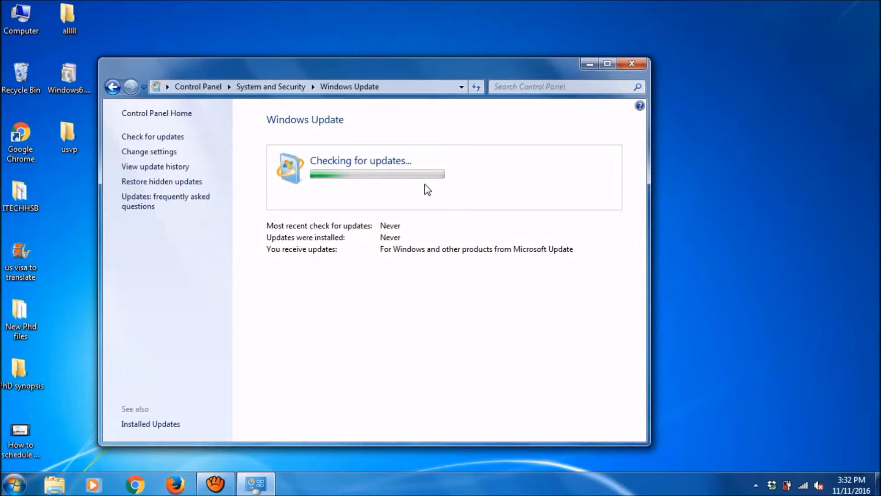
Switch from Windows Update to Firefox's Google results for 'windows update client for windows 7'.
left_click(632, 64)
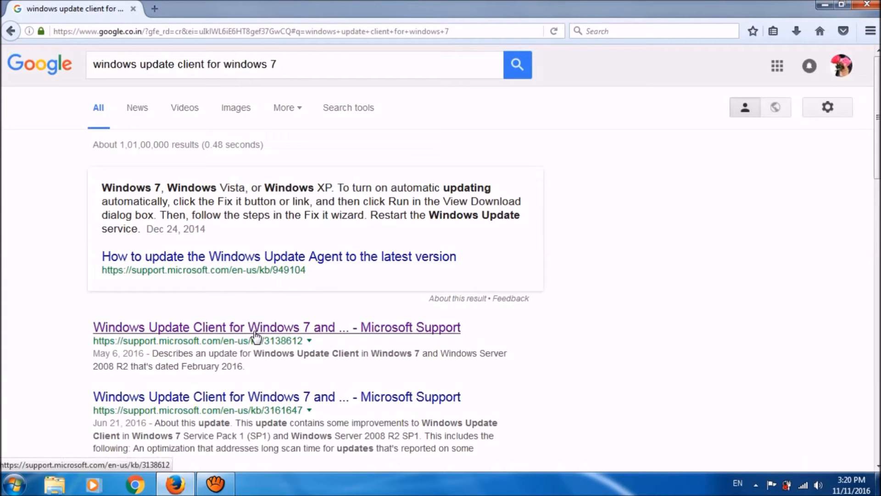
Open the KB3138612 Microsoft Support result and reach its 'Method 2: Microsoft Download Center' package table.
left_click(276, 326)
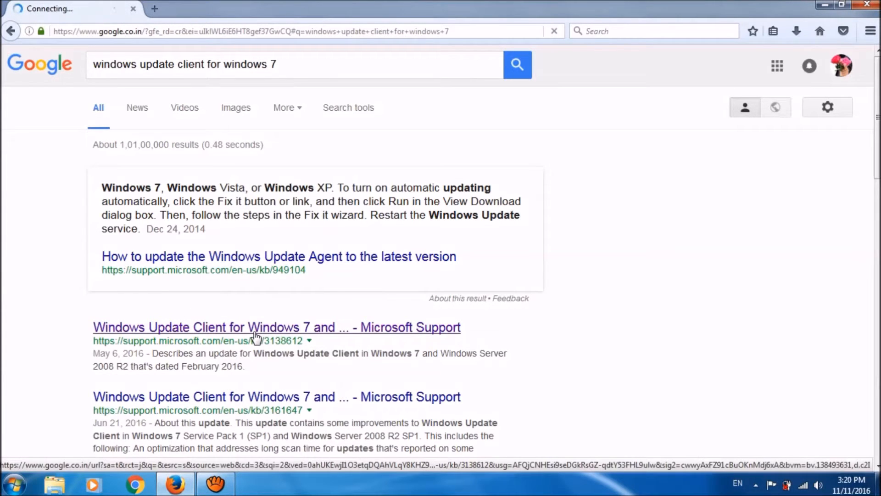
left_click(277, 327)
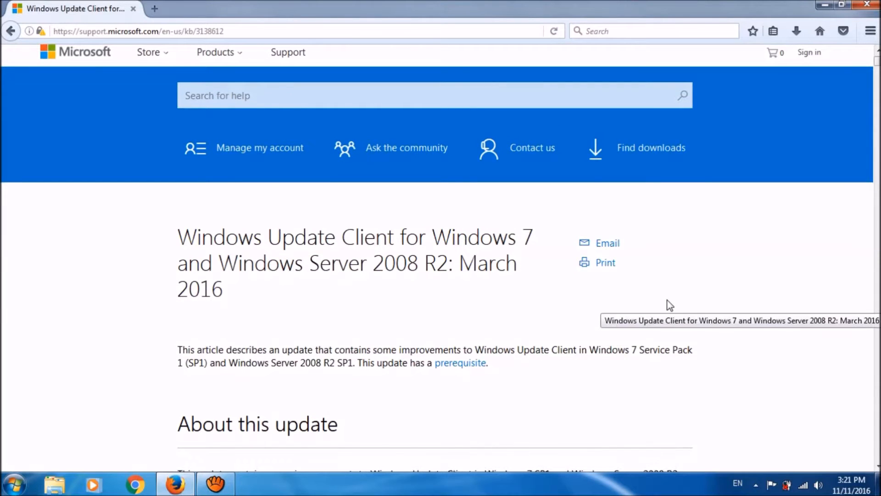
scroll("down", 3)
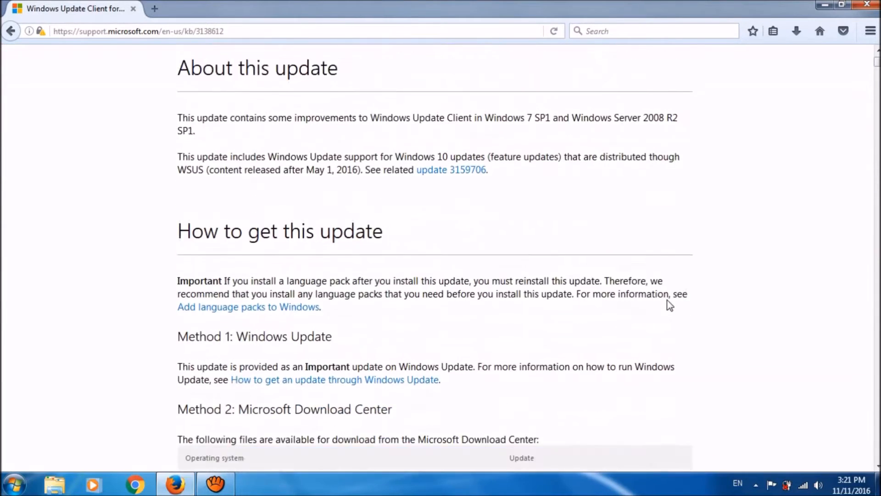
scroll("down", 3)
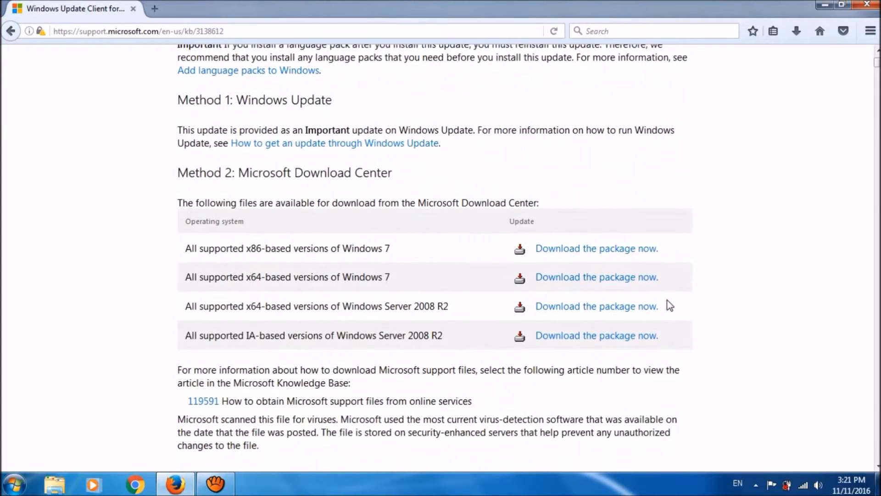
scroll("down", 3)
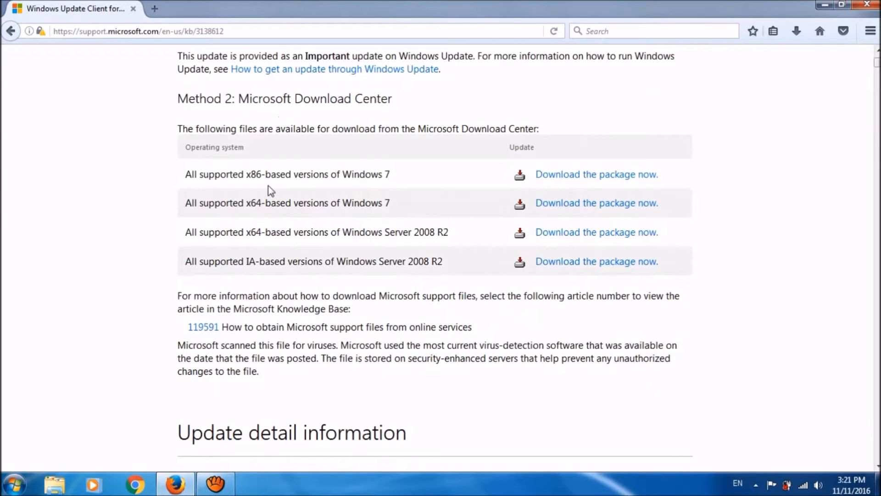
mouse_move(271, 170)
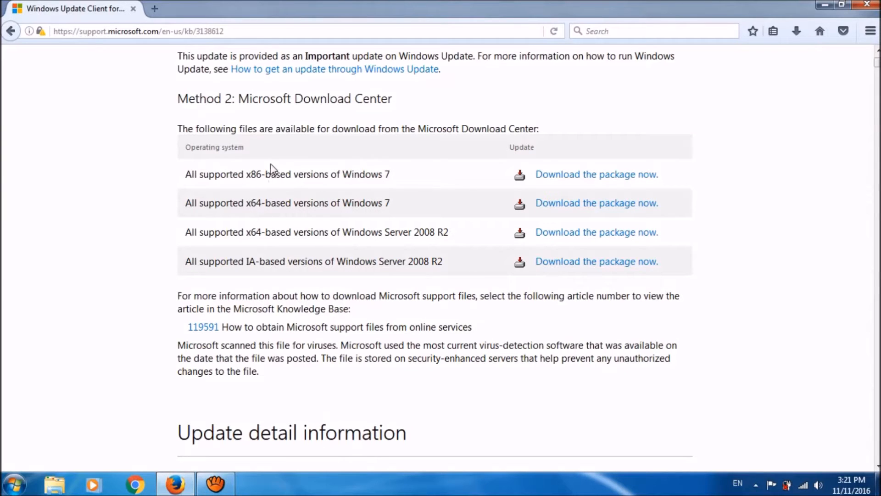
mouse_move(277, 189)
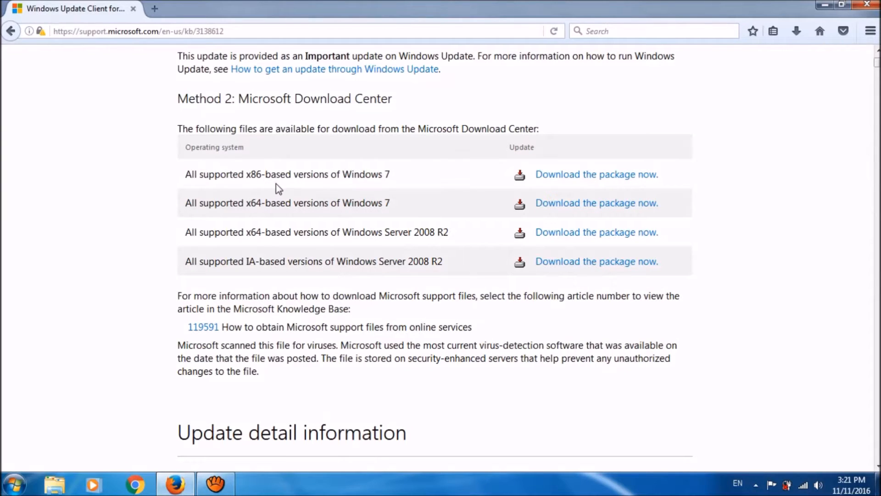
mouse_move(9, 450)
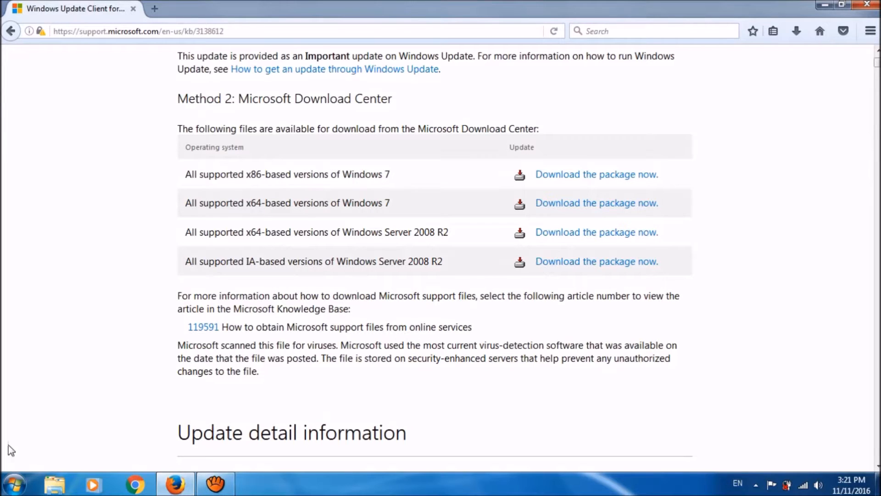
left_click(12, 484)
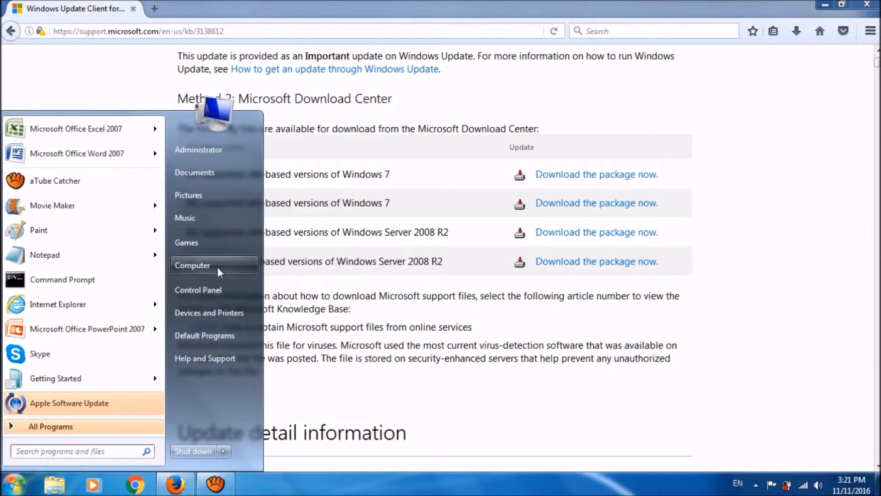
right_click(192, 264)
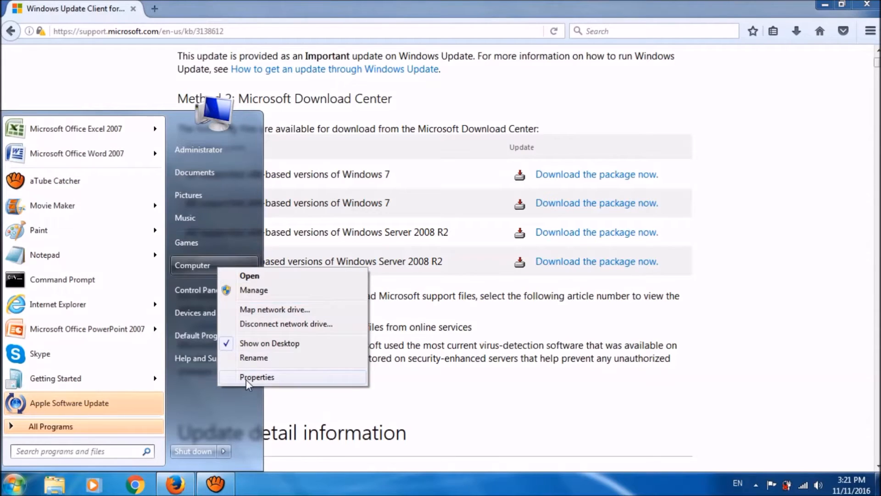
left_click(257, 376)
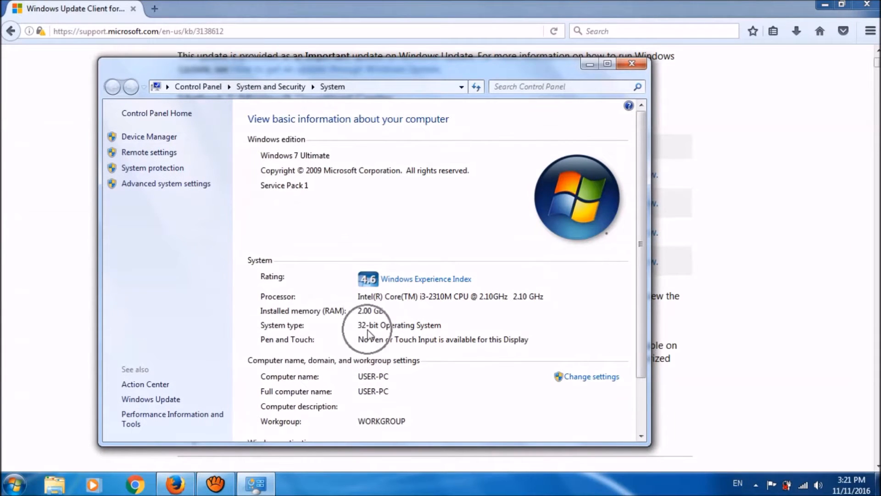
mouse_move(695, 55)
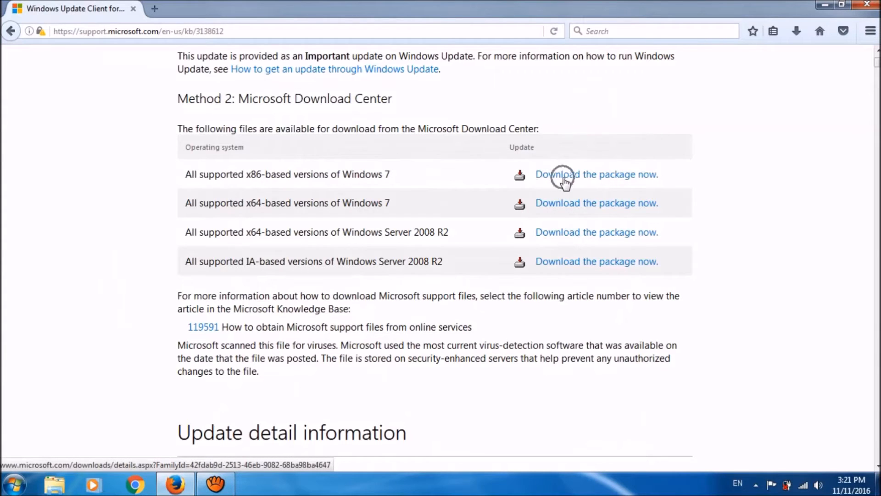
Download the KB3138612 package for x86-based Windows 7 from the Microsoft download page.
left_click(596, 173)
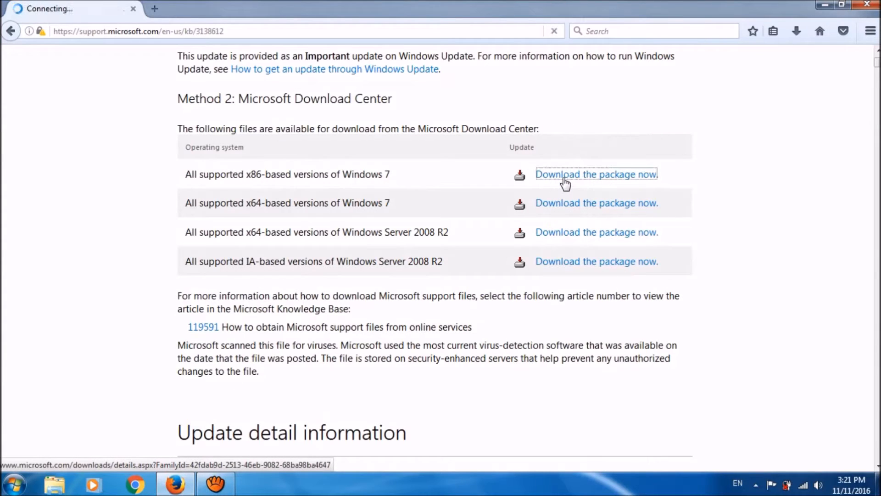
left_click(595, 174)
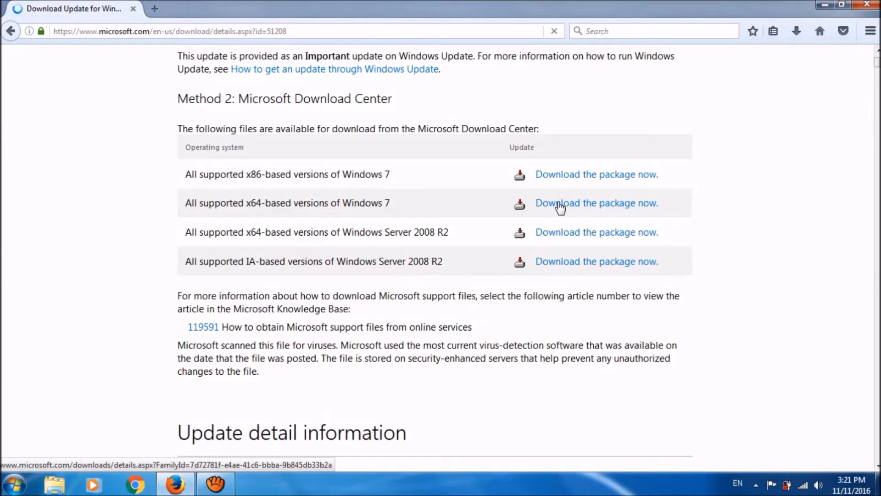
left_click(597, 203)
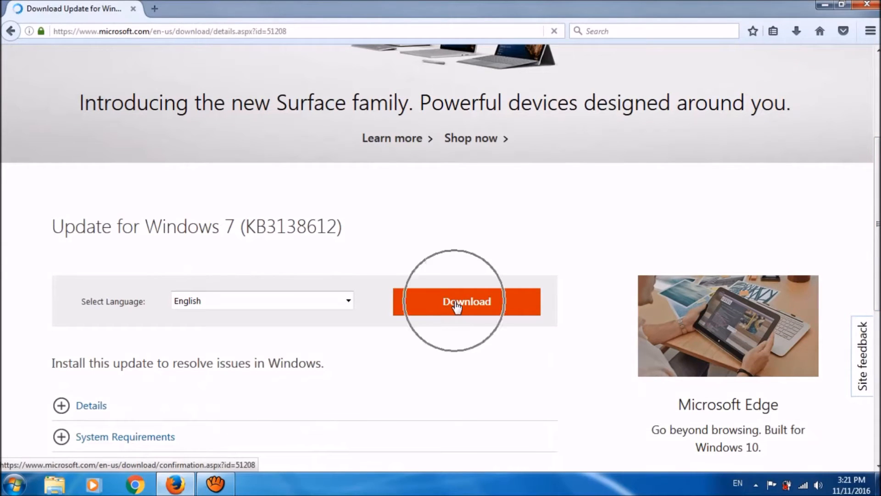
left_click(467, 301)
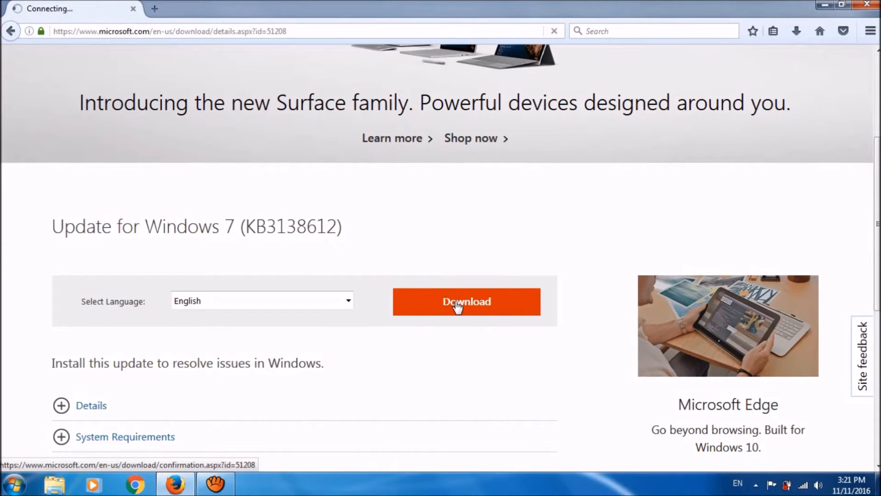
left_click(467, 301)
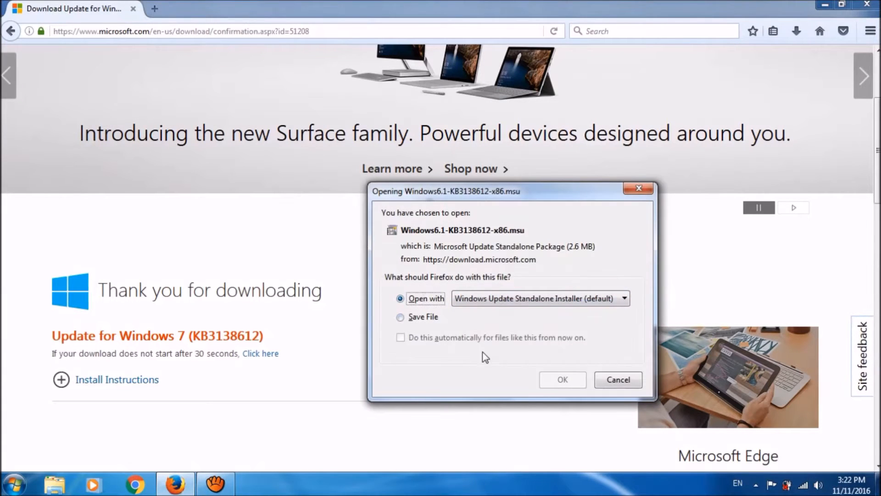
Save the KB3138612 x86 package file to the desktop via Save File.
left_click(401, 317)
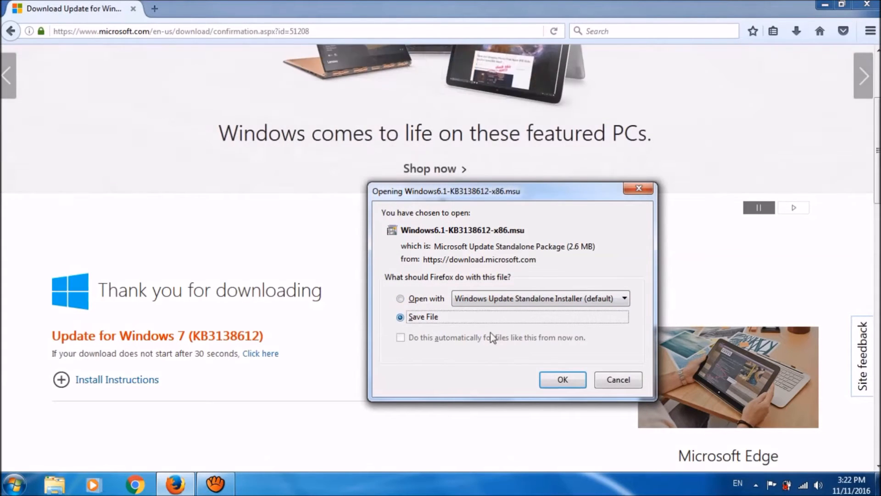
left_click(562, 380)
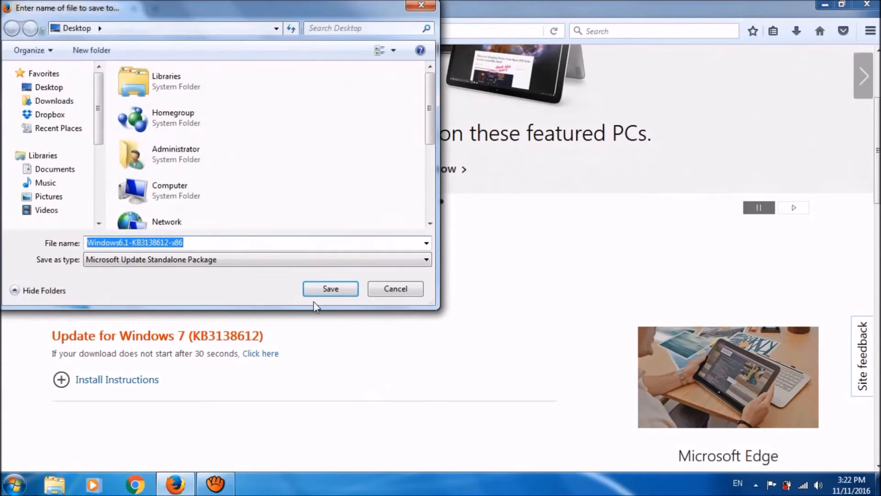
left_click(330, 289)
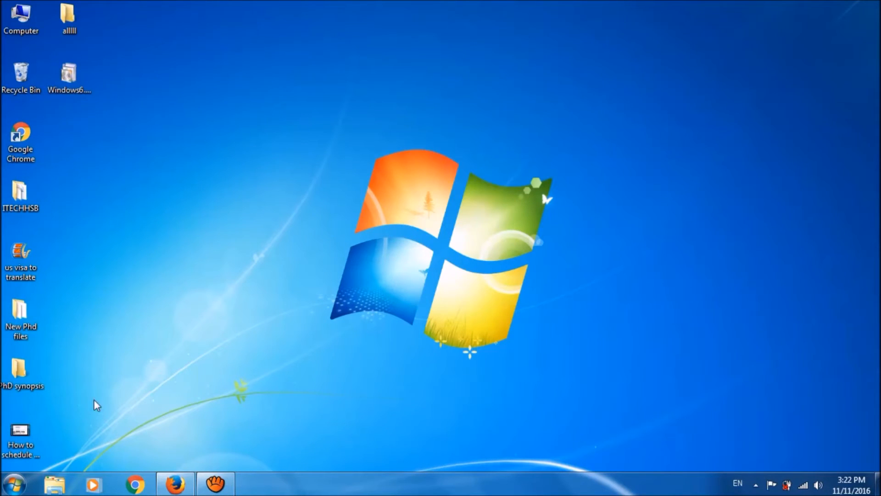
Launch the Services console from a Start menu search for 'serv'.
left_click(14, 484)
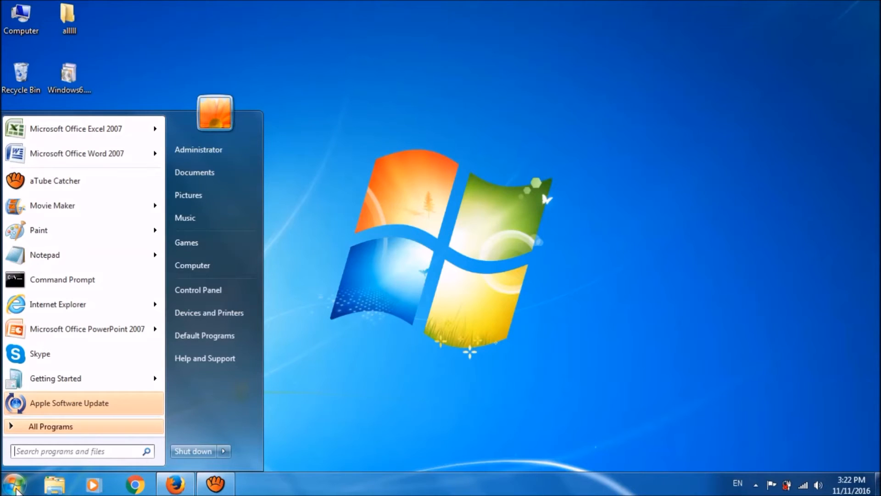
type("services")
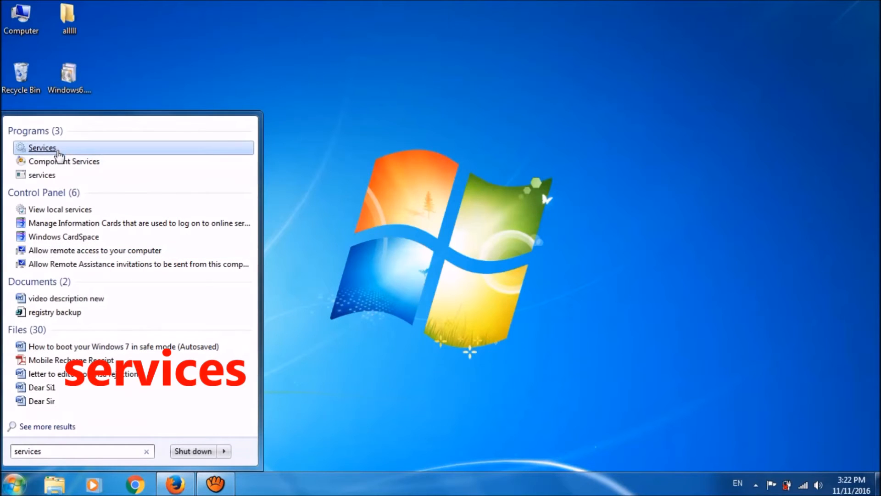
right_click(42, 147)
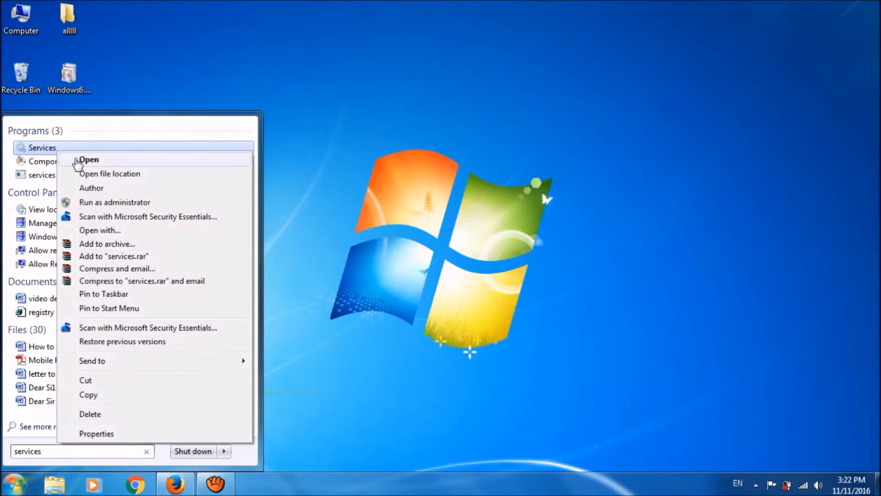
left_click(88, 160)
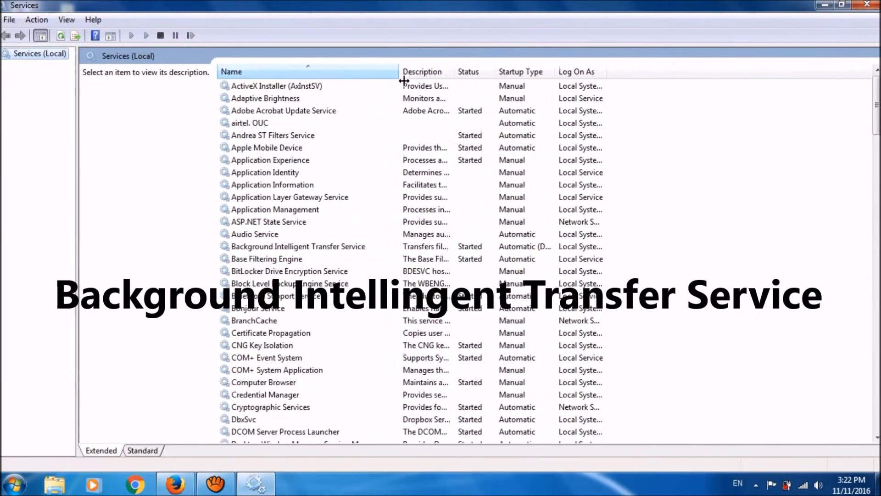
Stop the Background Intelligent Transfer Service.
left_click(276, 86)
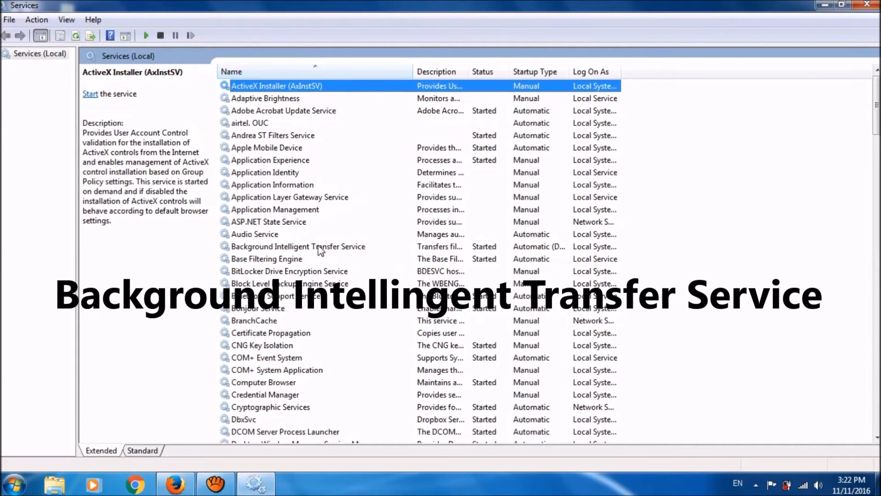
right_click(298, 246)
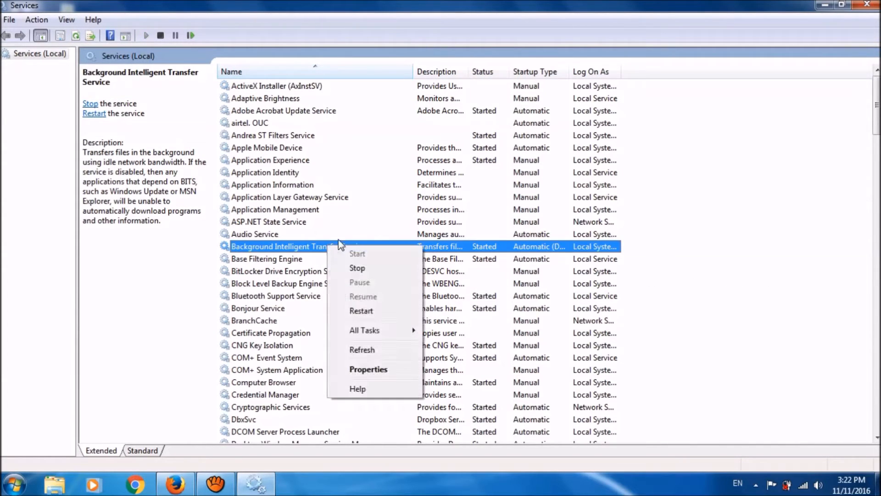
left_click(358, 269)
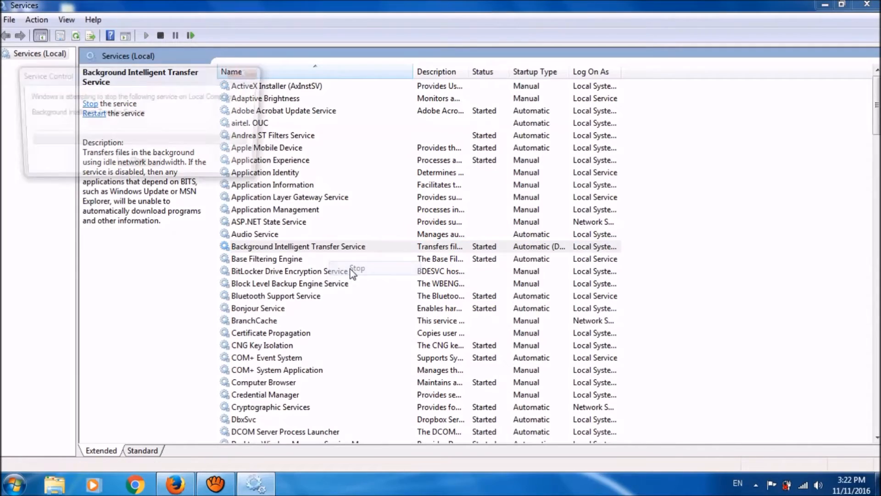
Stop the Windows Update service further down the list.
scroll("down", 3)
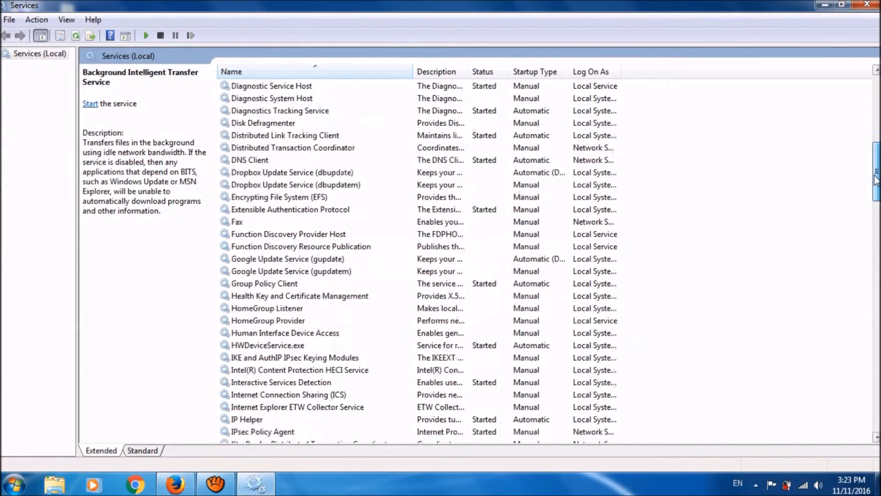
scroll("down", 3)
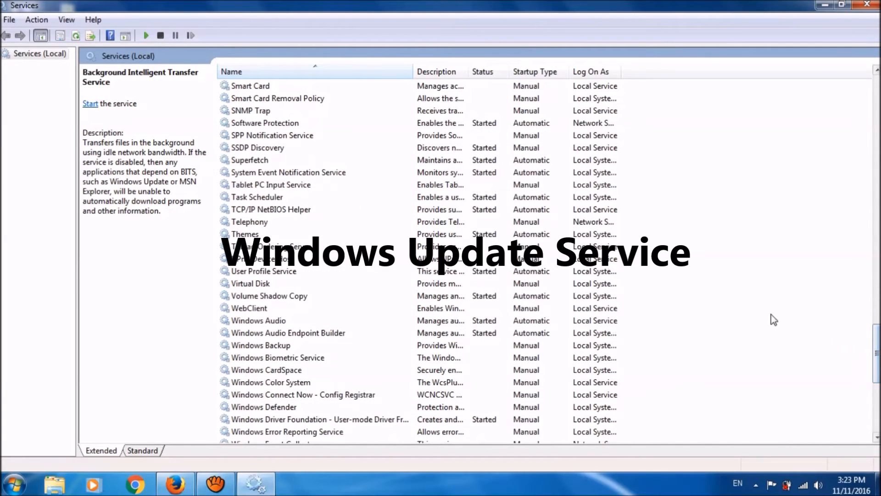
scroll("down", 3)
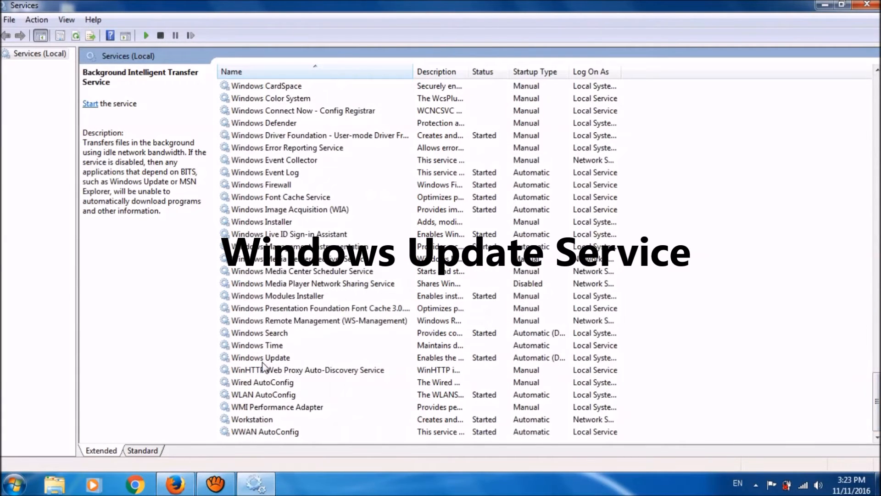
right_click(260, 357)
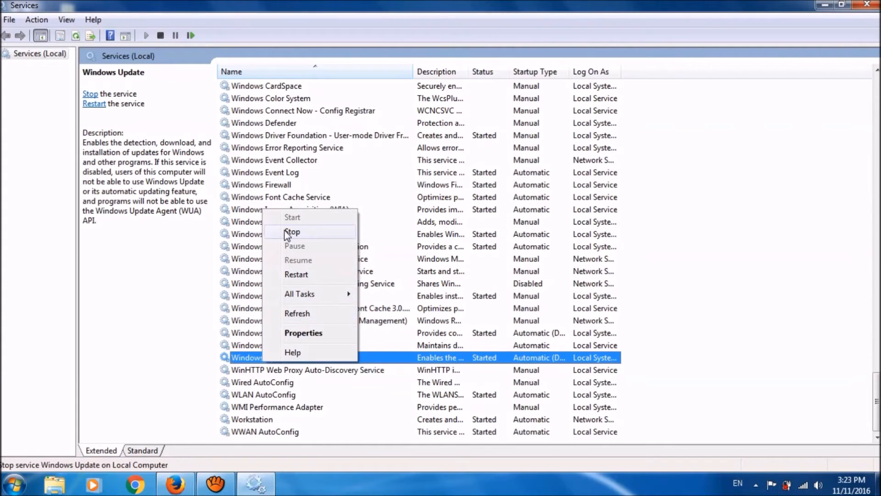
left_click(292, 231)
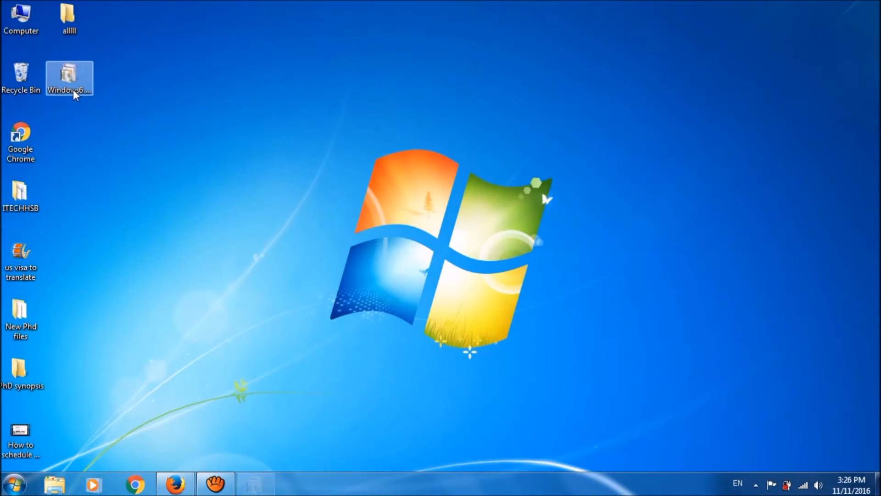
Install KB3138612 from its desktop .msu file and close the finished Standalone Installer.
double_click(69, 77)
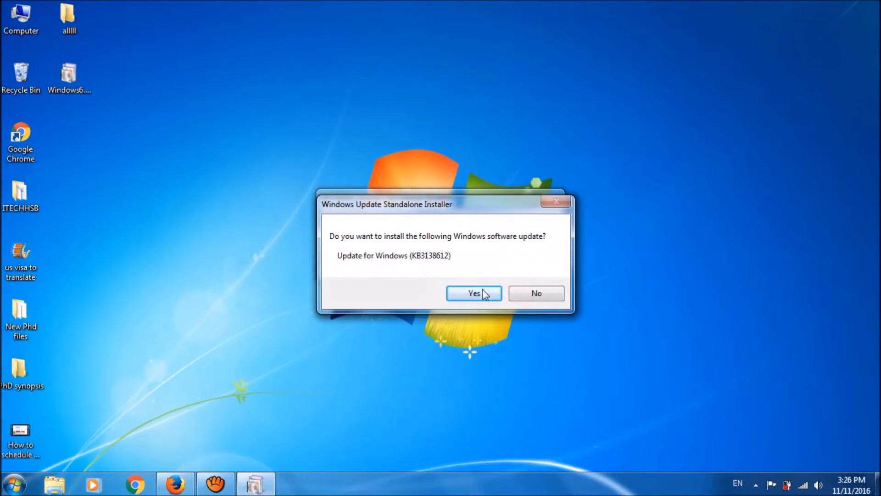
left_click(472, 293)
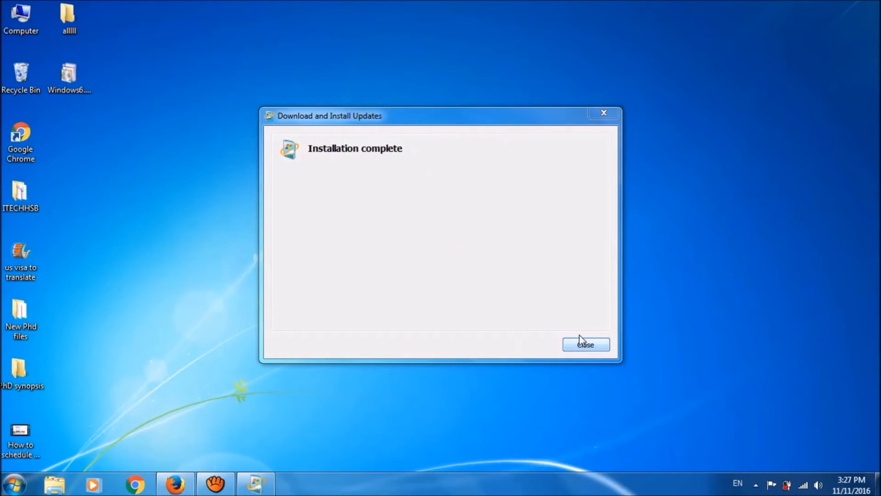
left_click(585, 344)
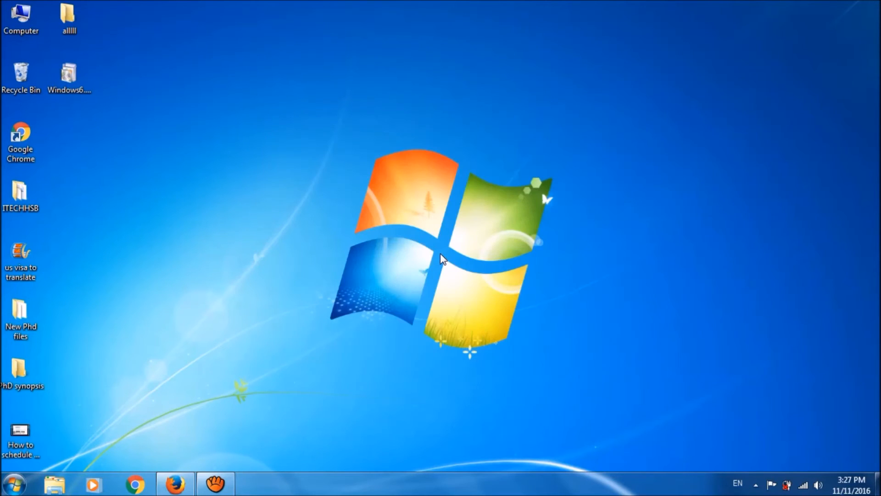
Bring up the Start menu, then return to Firefox's Windows Update Troubleshooter article.
left_click(14, 484)
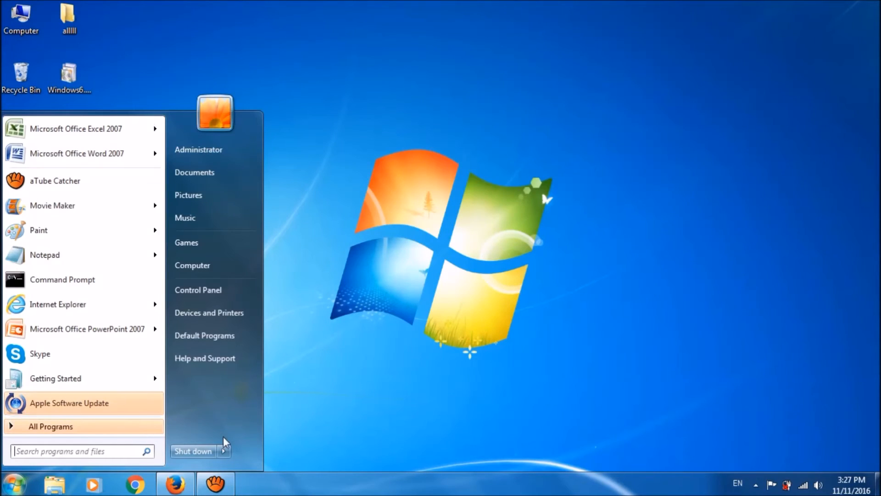
left_click(224, 451)
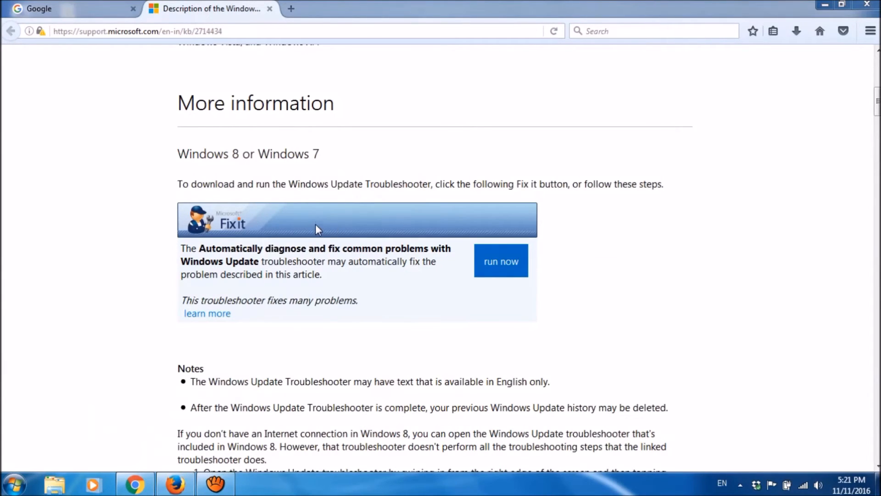
mouse_move(503, 276)
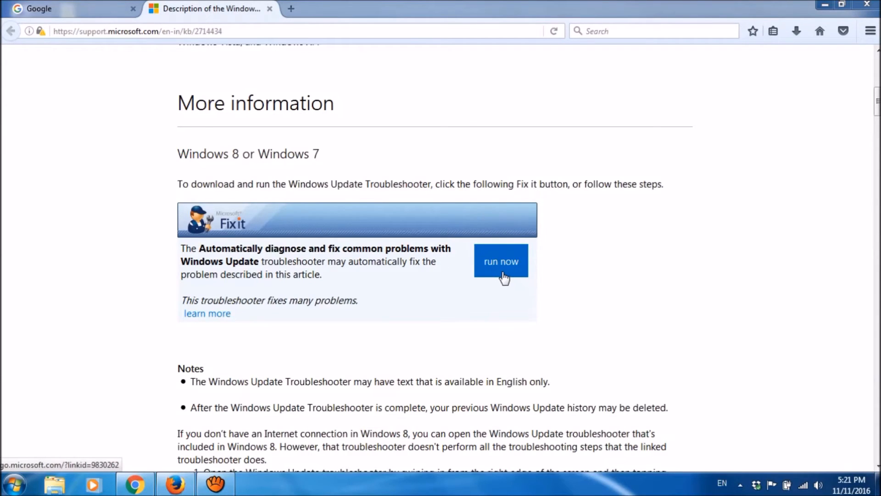
Save the WindowsUpdateDiagnostic troubleshooter from the article's Fix it 'run now' link.
left_click(501, 261)
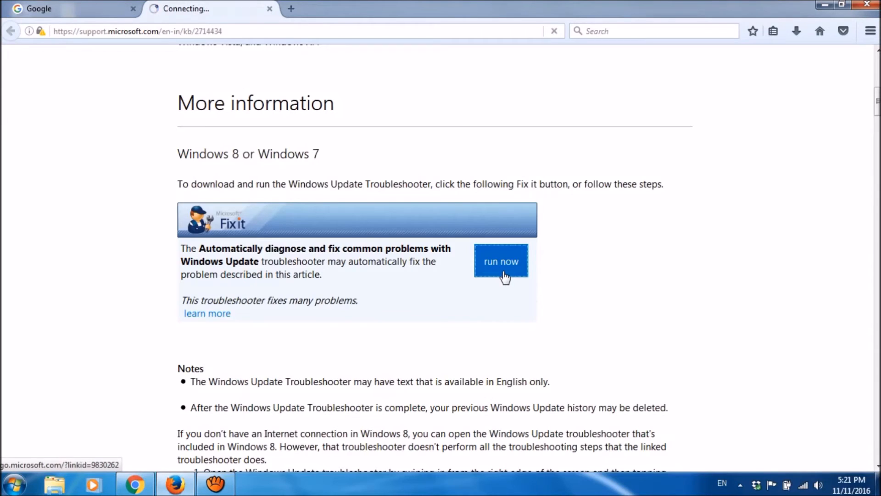
left_click(501, 260)
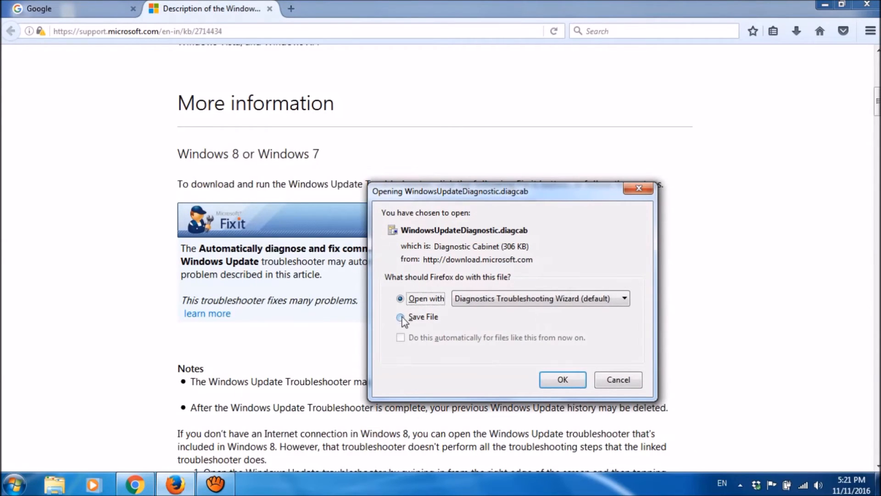
left_click(400, 317)
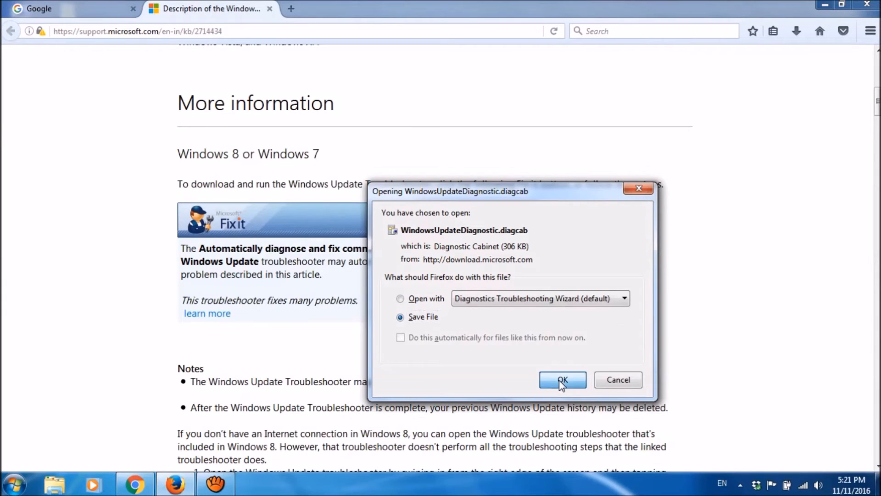
left_click(562, 380)
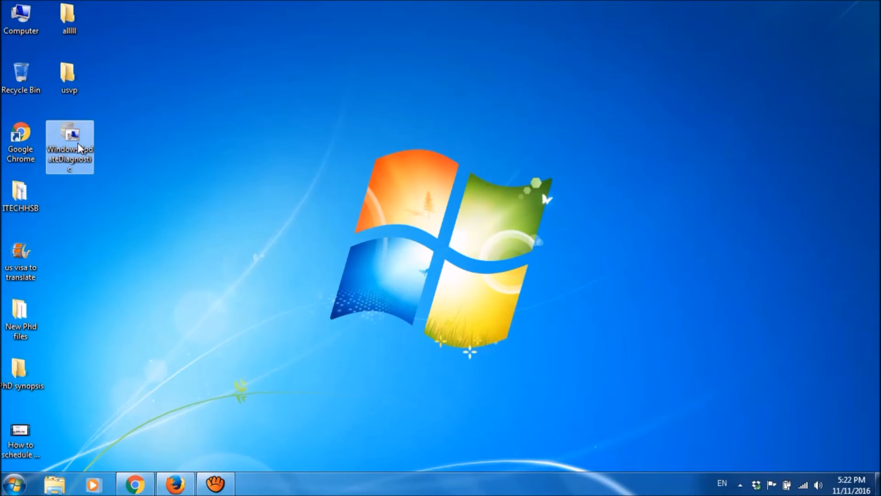
Run WindowsUpdateDiagnostic from the desktop to completion and close its results.
double_click(69, 137)
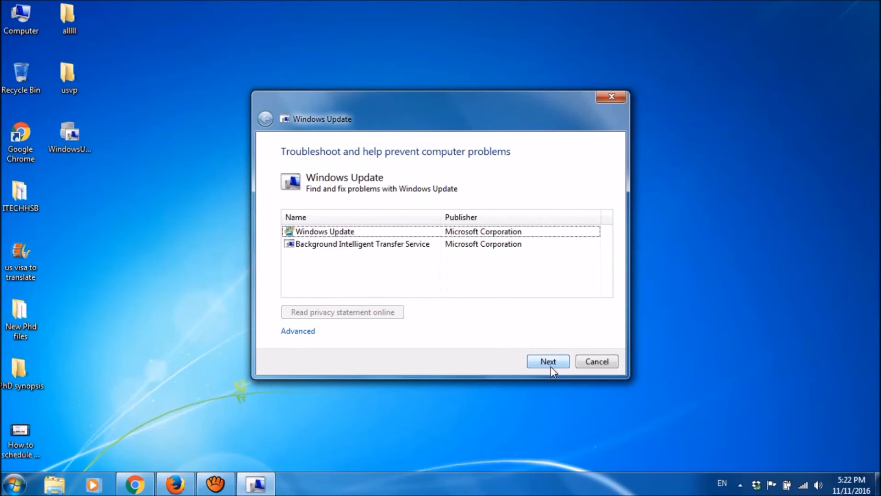
left_click(547, 361)
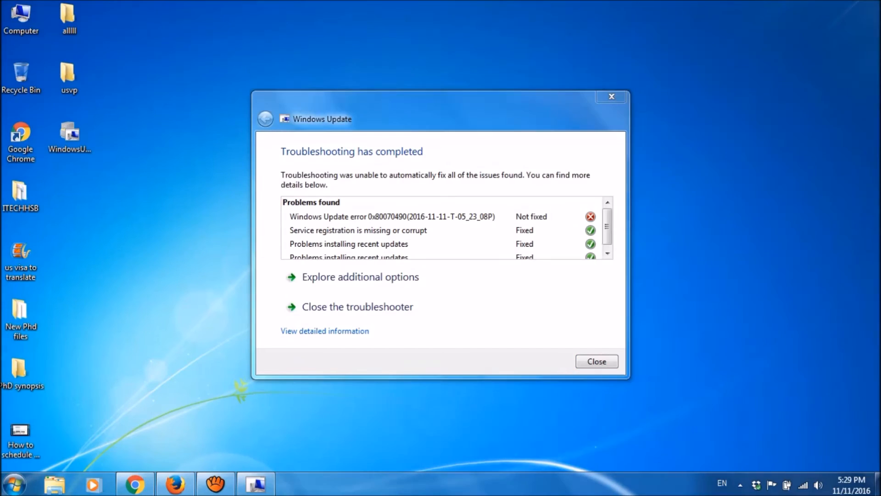
mouse_move(437, 287)
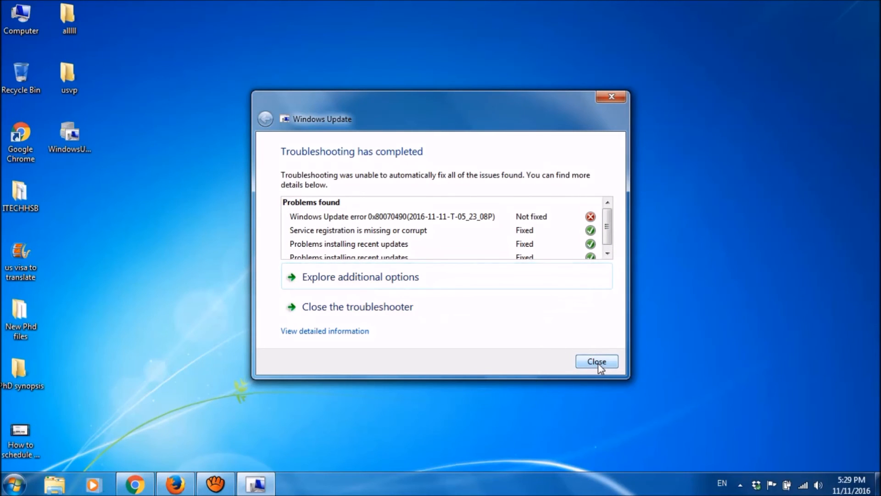
left_click(597, 362)
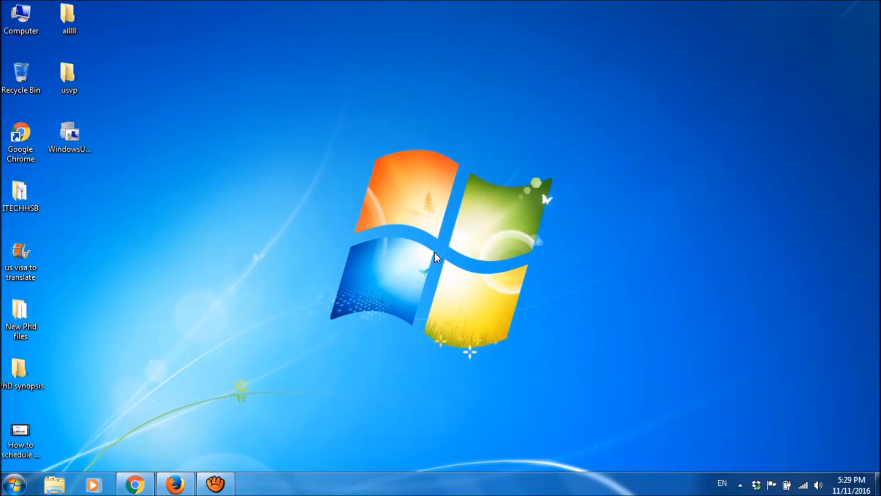
Reach Windows Update via Computer Properties, check for updates to confirm new update software is offered, then close it.
right_click(21, 16)
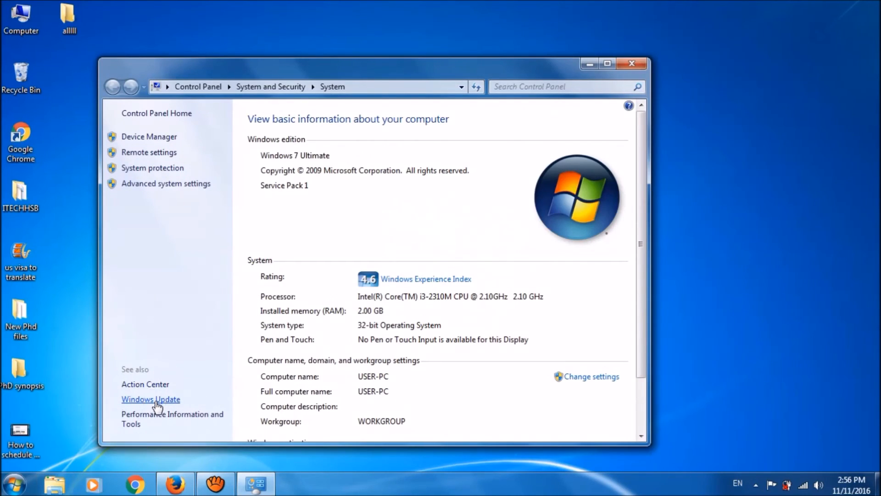
left_click(151, 400)
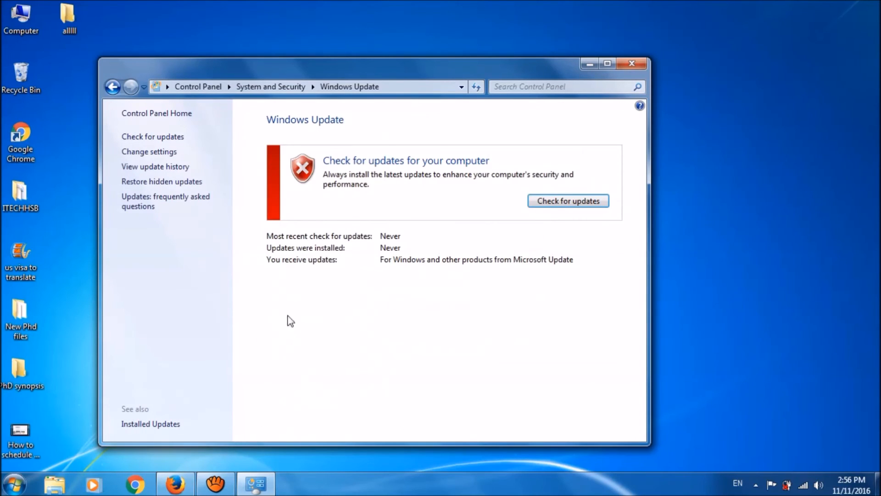
left_click(567, 201)
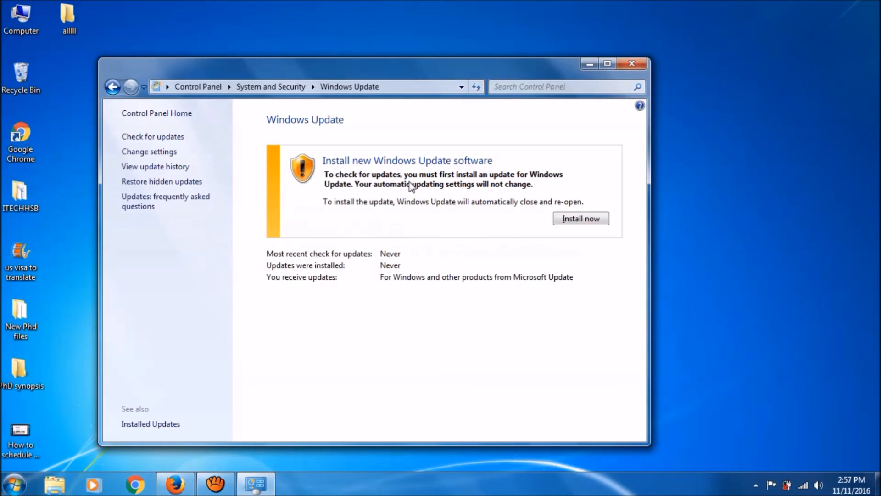
mouse_move(434, 192)
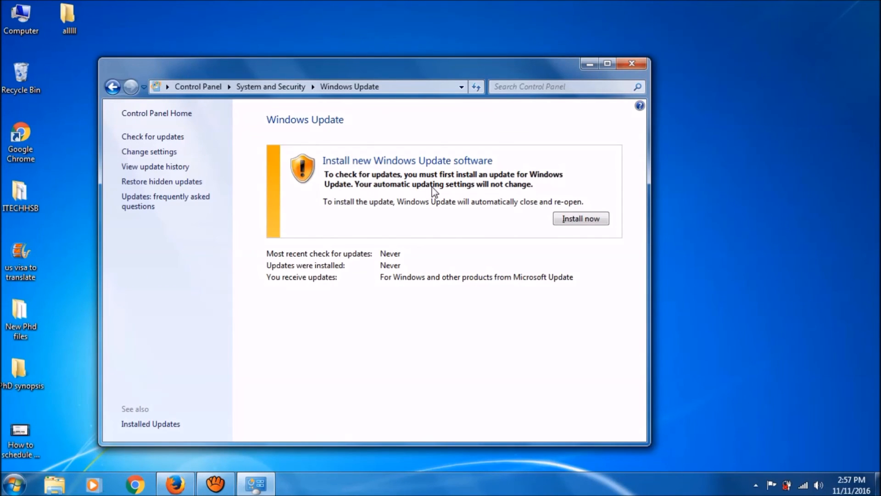
mouse_move(439, 194)
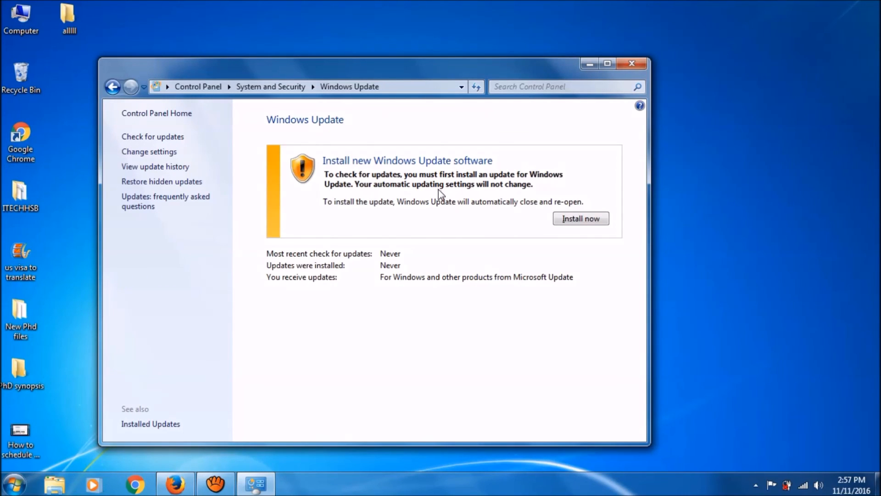
left_click(631, 64)
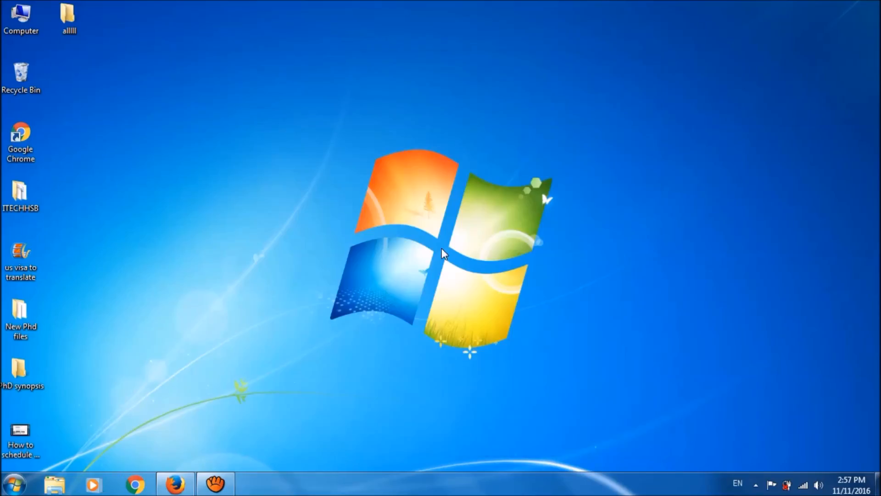